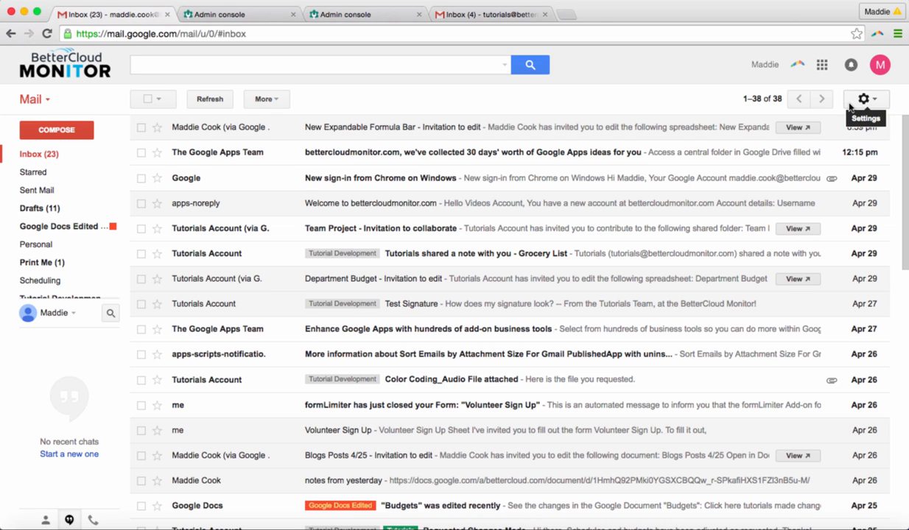
- Browse Gmail's Labs settings list of experimental features, then switch to the Admin console tab
{"action": "left_click", "coordinate": [864, 98]}
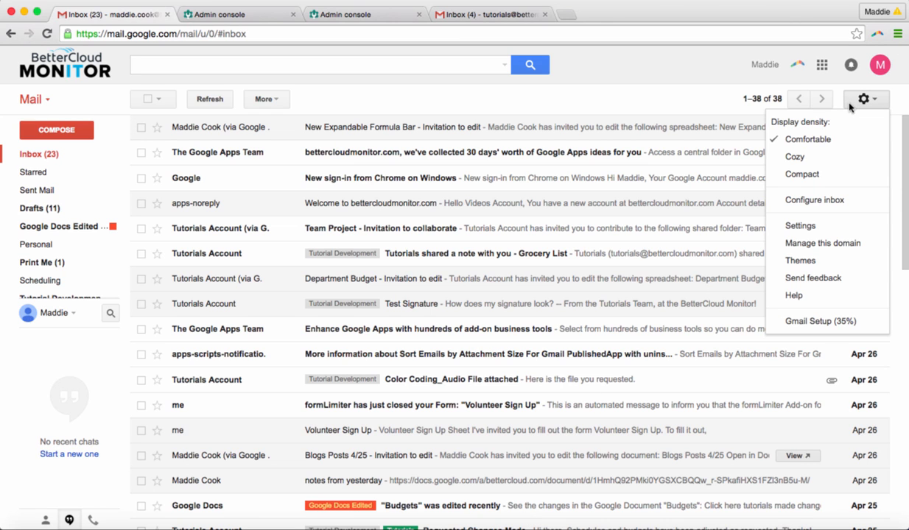
{"action": "left_click", "coordinate": [799, 225]}
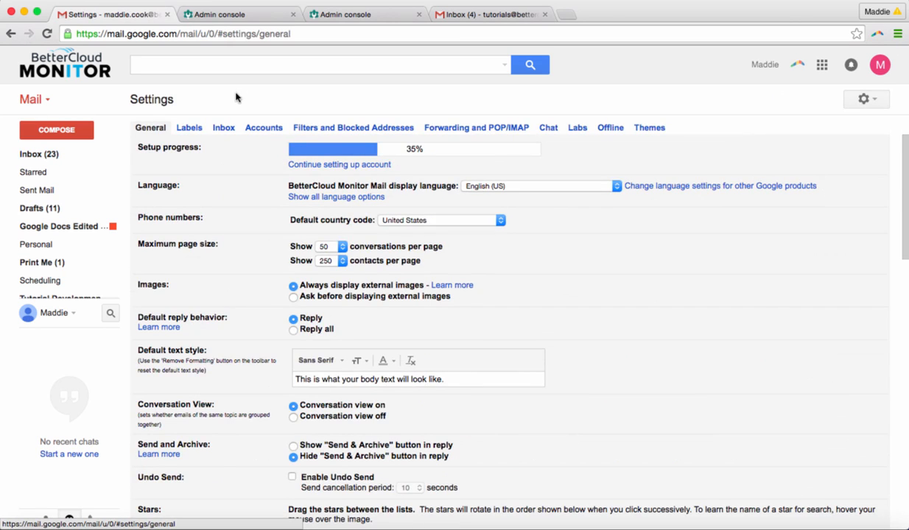
{"action": "left_click", "coordinate": [576, 128]}
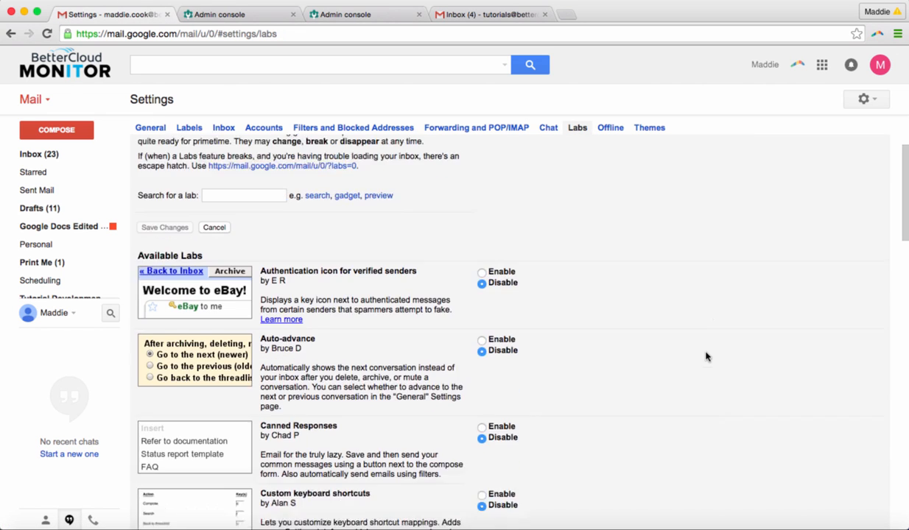
{"action": "scroll", "scroll_direction": "down", "scroll_amount": 3}
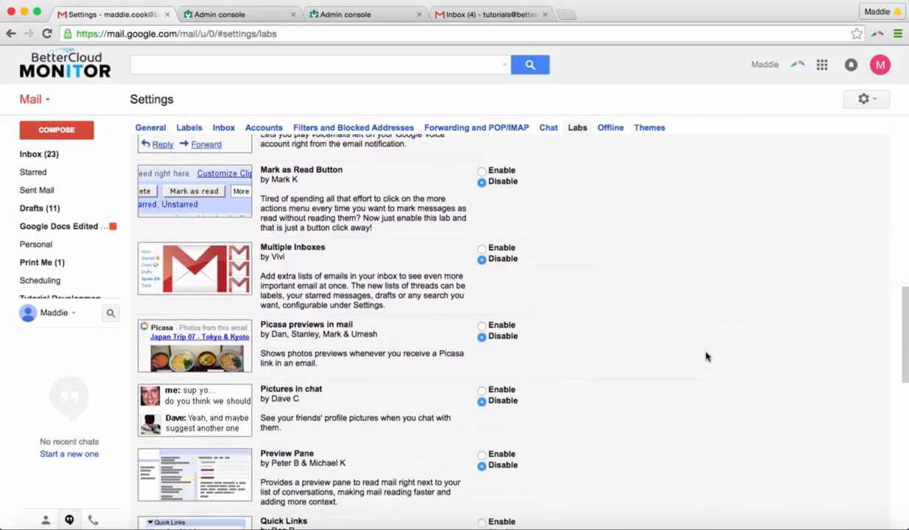
{"action": "scroll", "scroll_direction": "down", "scroll_amount": 3}
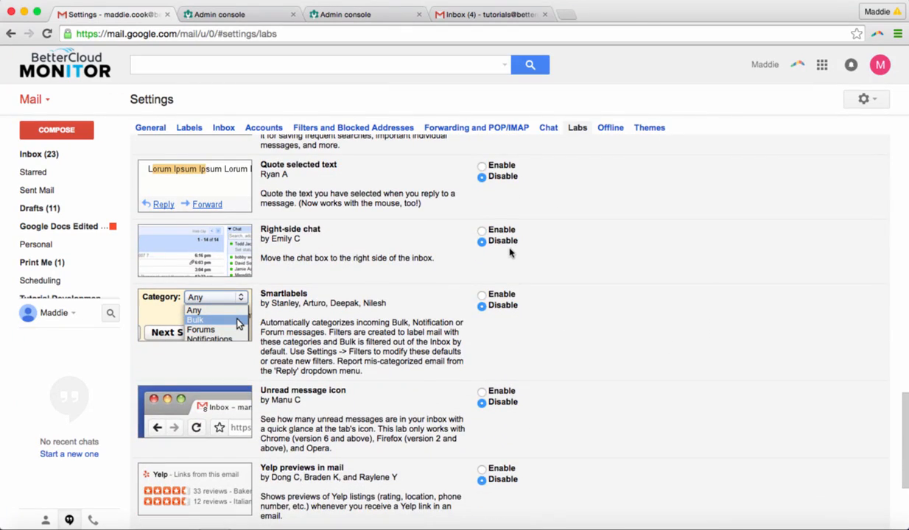
{"action": "scroll", "scroll_direction": "down", "scroll_amount": 3}
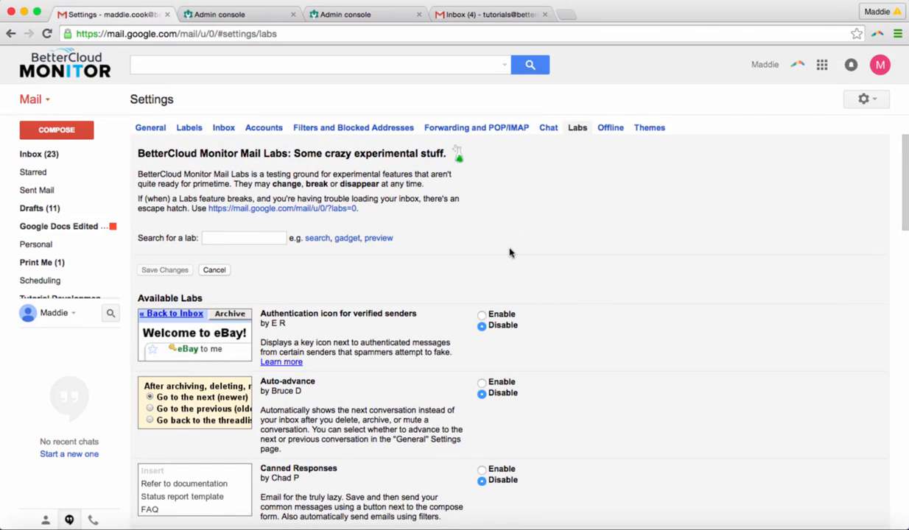
{"action": "left_click", "coordinate": [236, 14]}
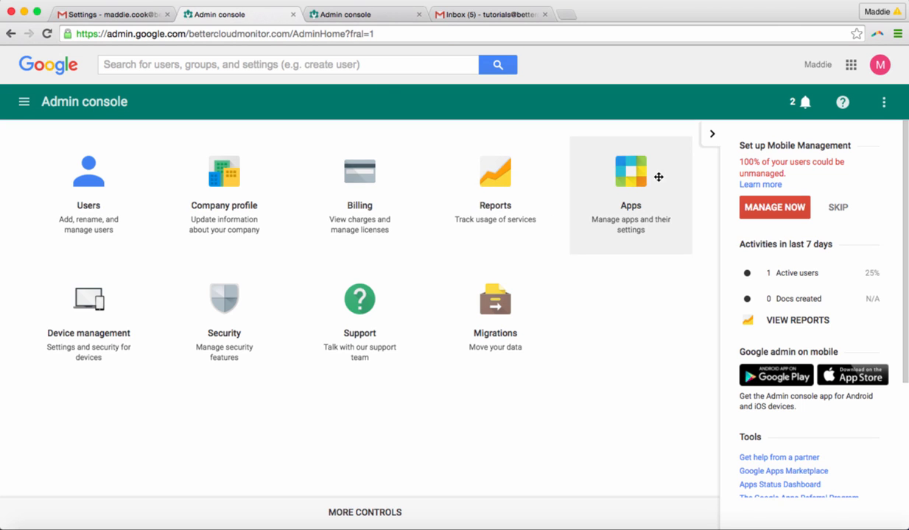
- Go to Apps > Google Apps > Gmail and scroll to the Labs section
{"action": "left_click", "coordinate": [630, 172]}
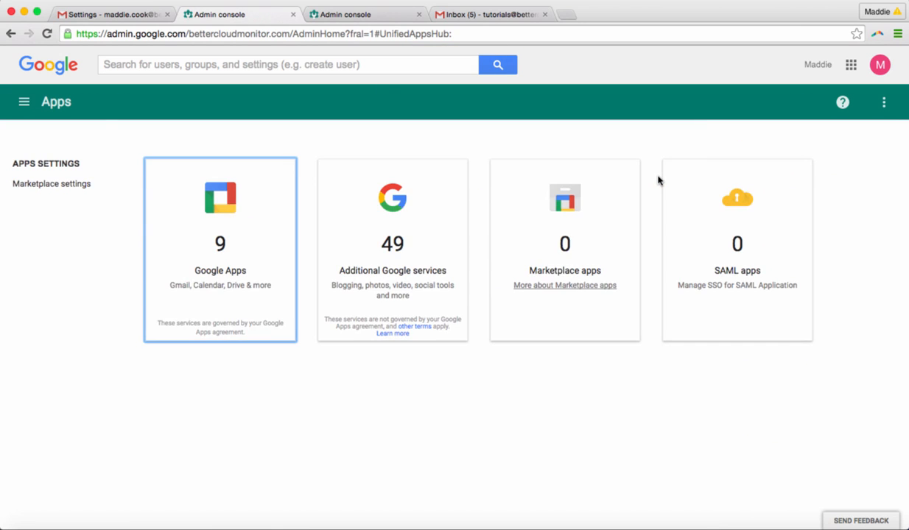
{"action": "mouse_move", "coordinate": [247, 245]}
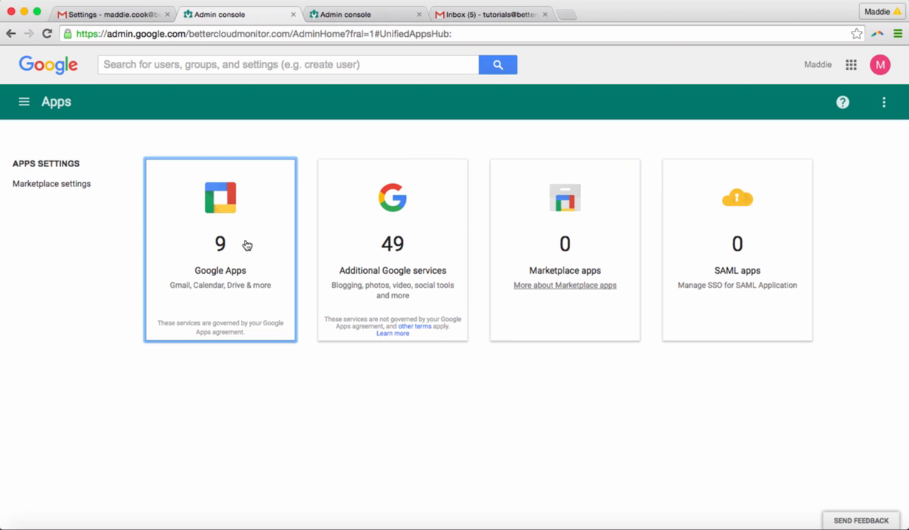
{"action": "left_click", "coordinate": [219, 243]}
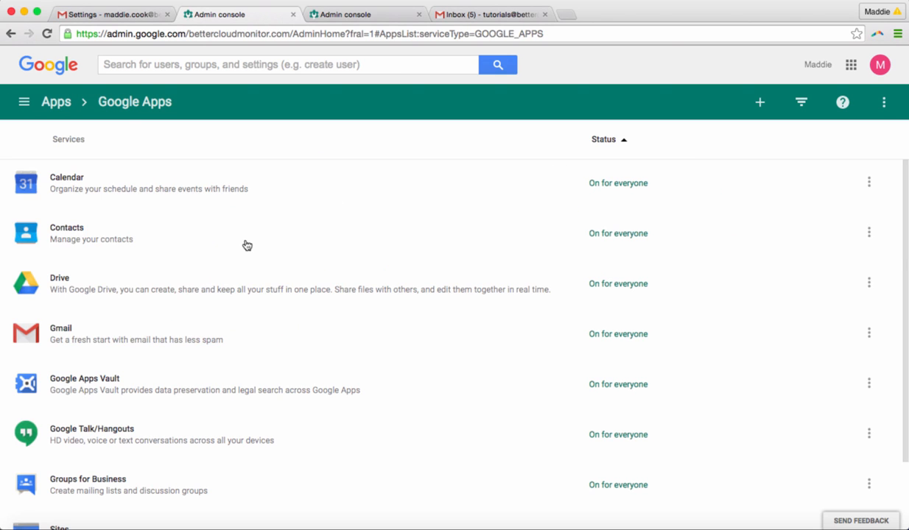
{"action": "left_click", "coordinate": [61, 328]}
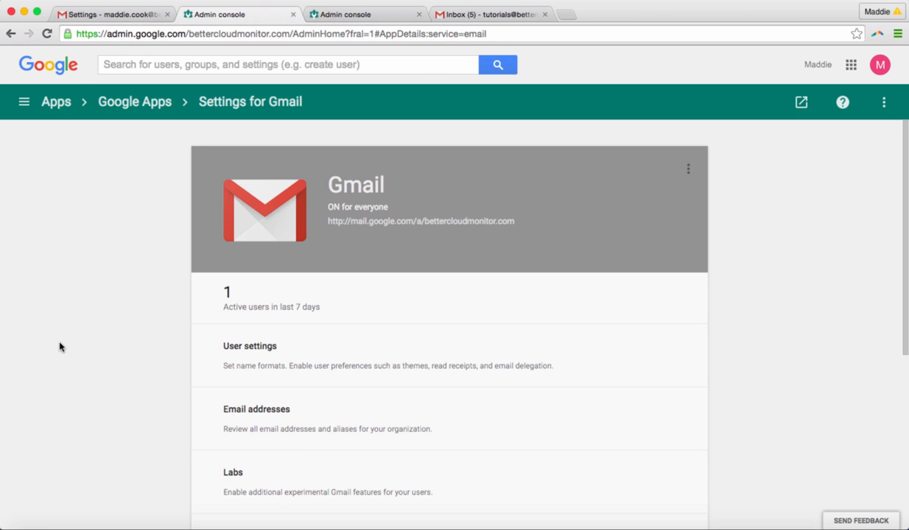
{"action": "scroll", "scroll_direction": "down", "scroll_amount": 3}
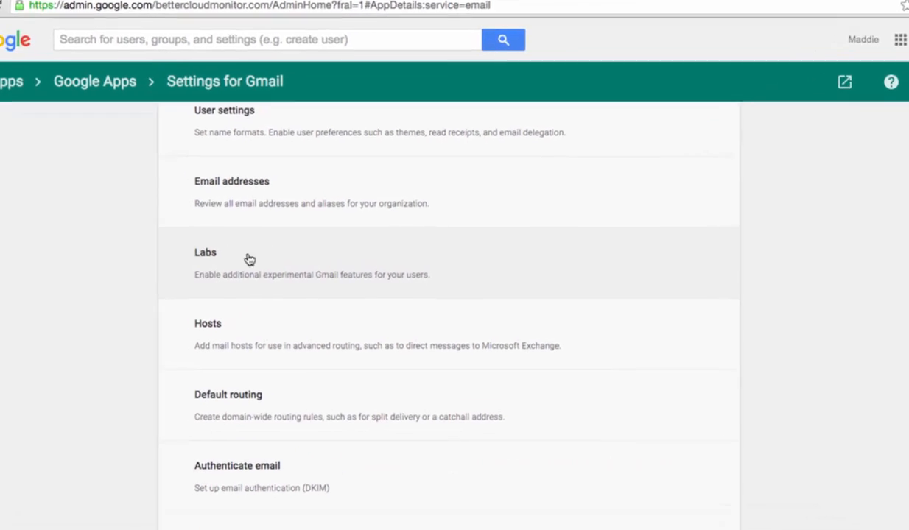
- Expand the Gmail Labs settings and tick Advanced Labs Management
{"action": "left_click", "coordinate": [205, 253]}
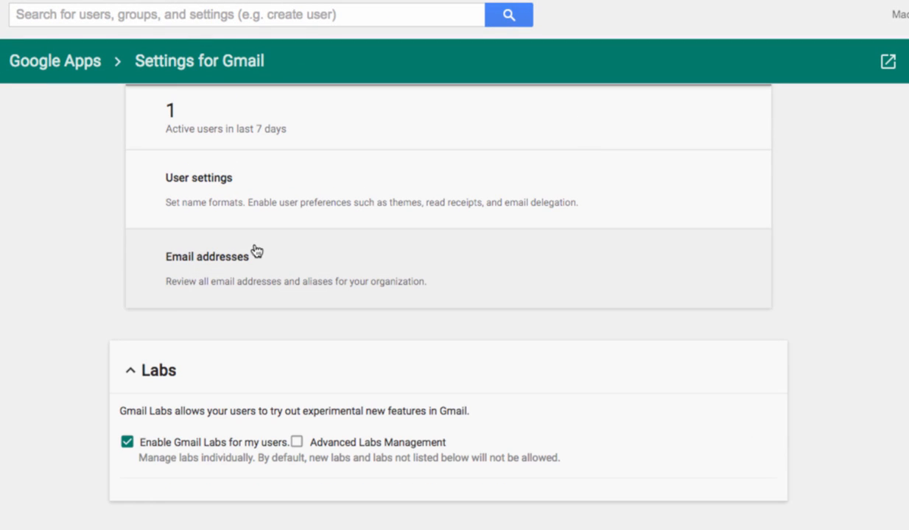
{"action": "scroll", "scroll_direction": "down", "scroll_amount": 3}
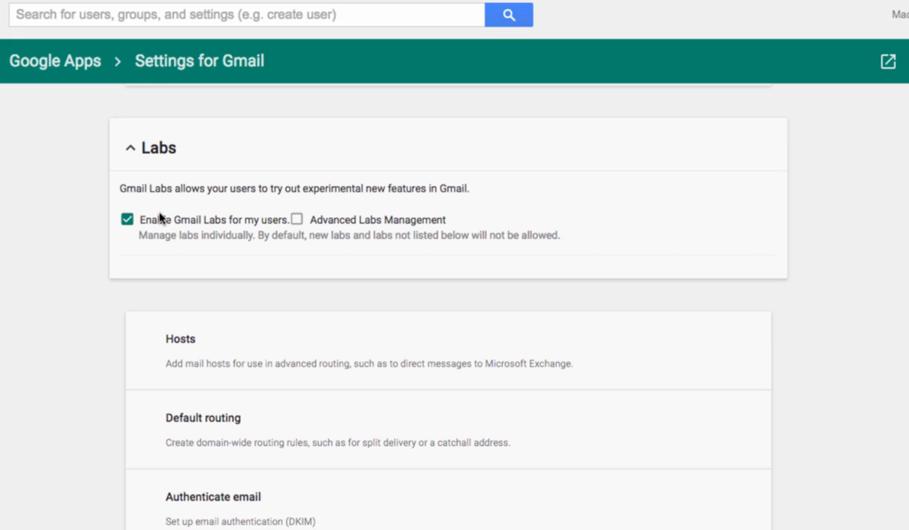
{"action": "mouse_move", "coordinate": [268, 212]}
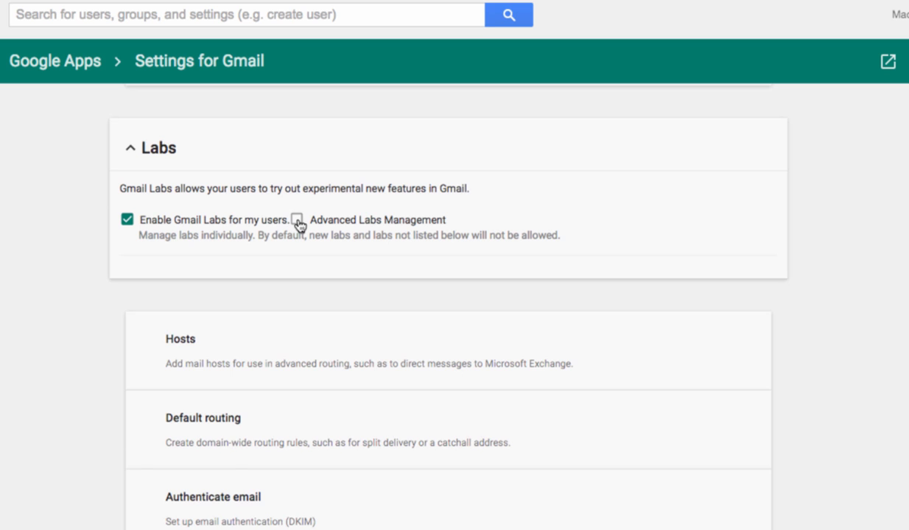
{"action": "left_click", "coordinate": [298, 219]}
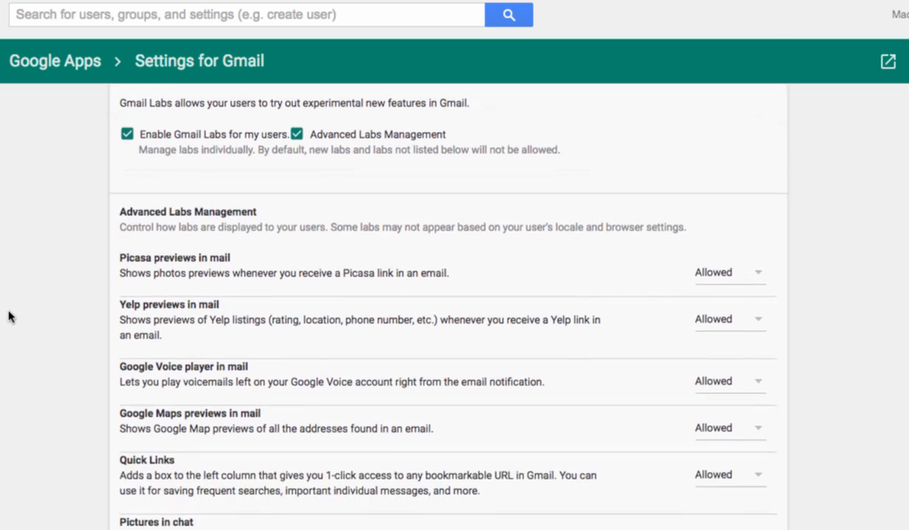
- Scroll the individual labs list and open Smartlabels' Enabled/Disabled/Allowed dropdown
{"action": "scroll", "scroll_direction": "down", "scroll_amount": 3}
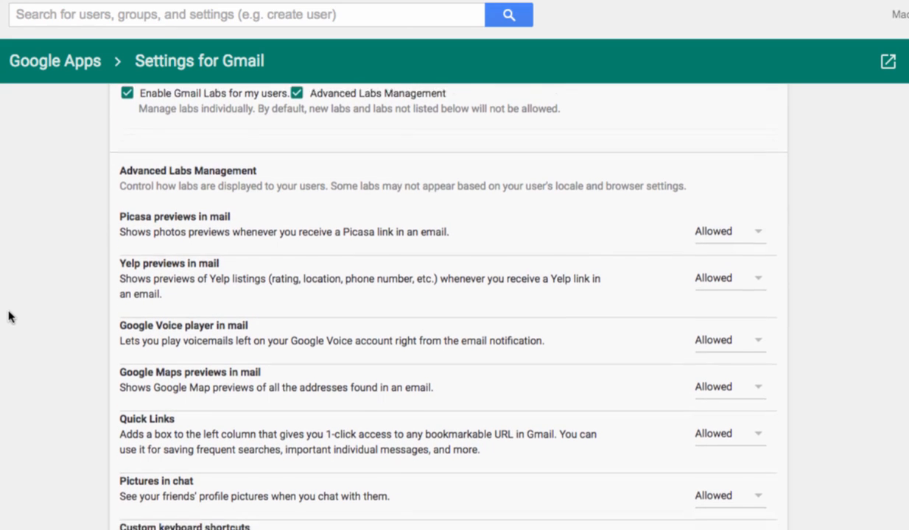
{"action": "scroll", "scroll_direction": "down", "scroll_amount": 3}
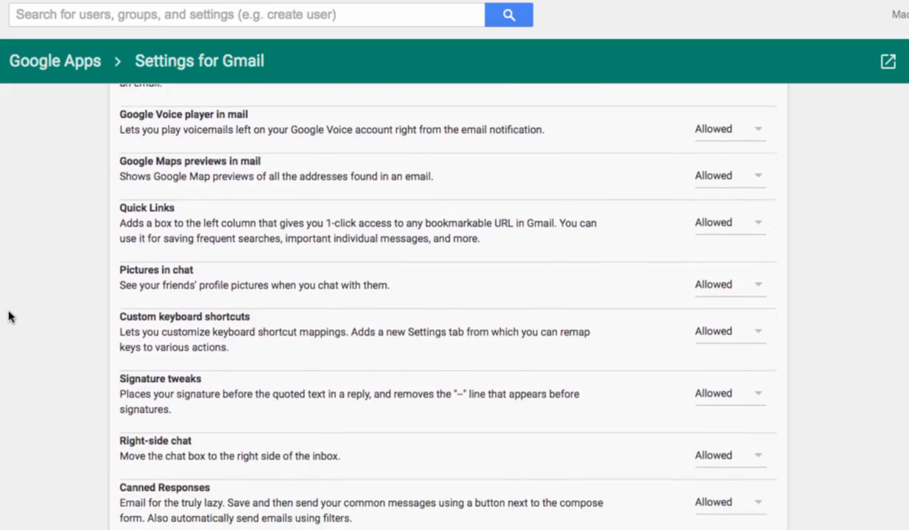
{"action": "scroll", "scroll_direction": "down", "scroll_amount": 3}
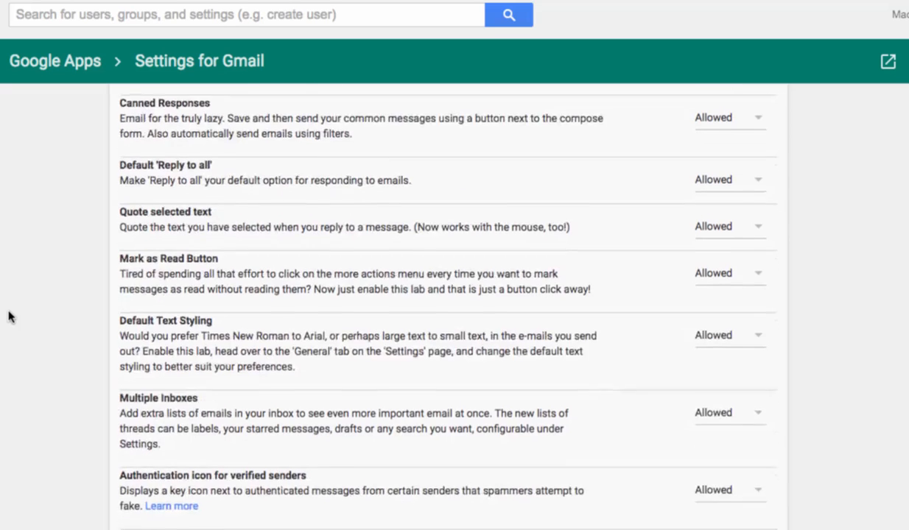
{"action": "scroll", "scroll_direction": "down", "scroll_amount": 3}
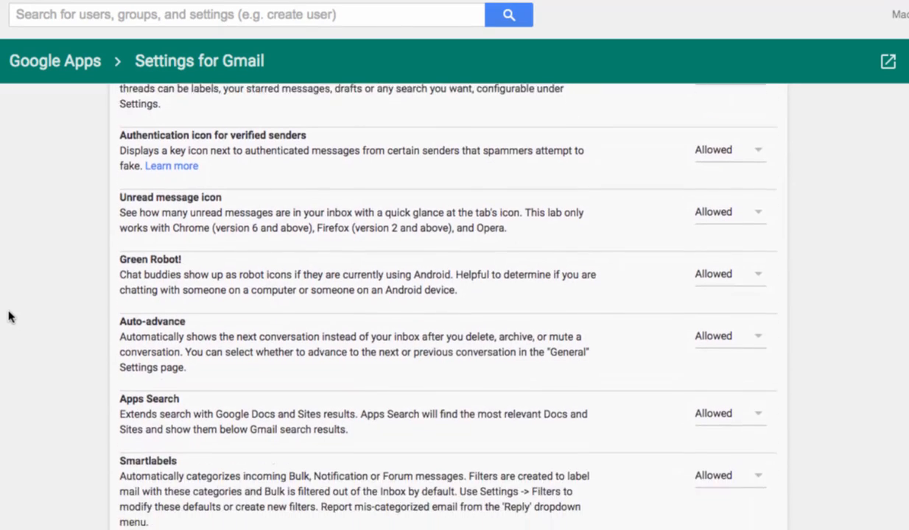
{"action": "scroll", "scroll_direction": "down", "scroll_amount": 3}
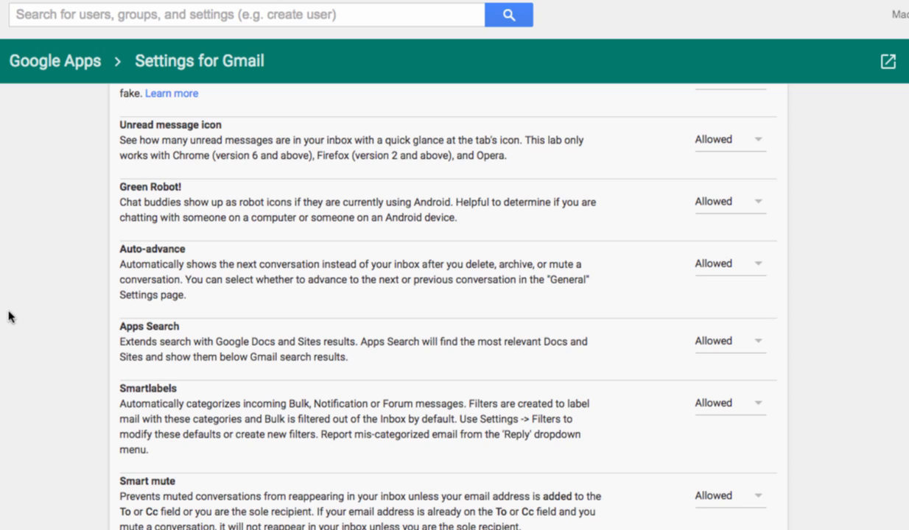
{"action": "left_click", "coordinate": [729, 402]}
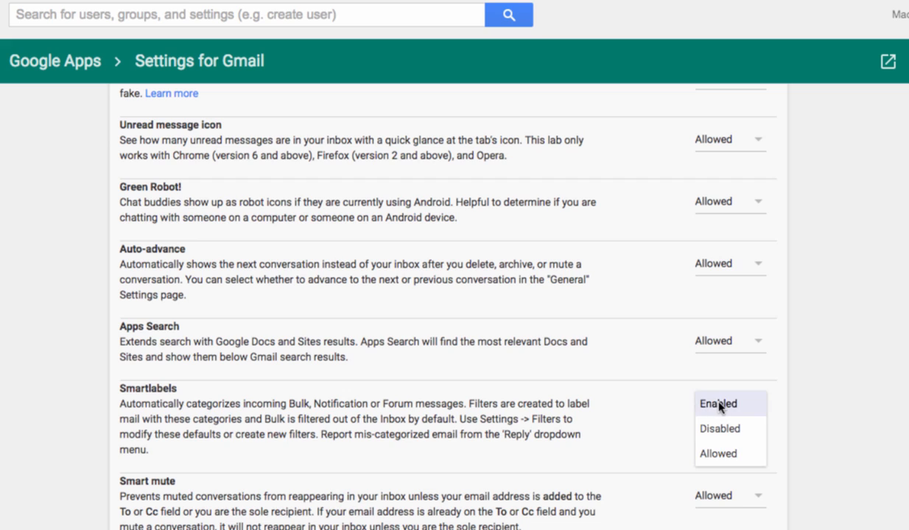
{"action": "mouse_move", "coordinate": [717, 453]}
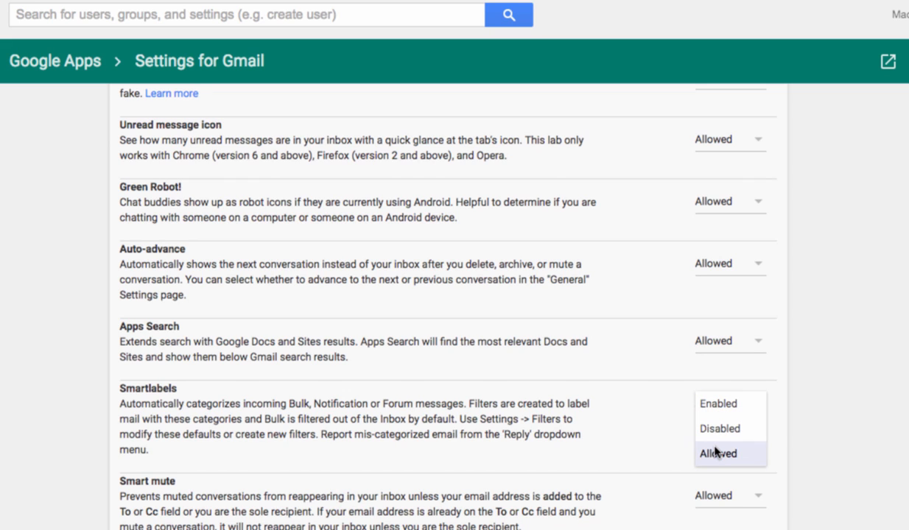